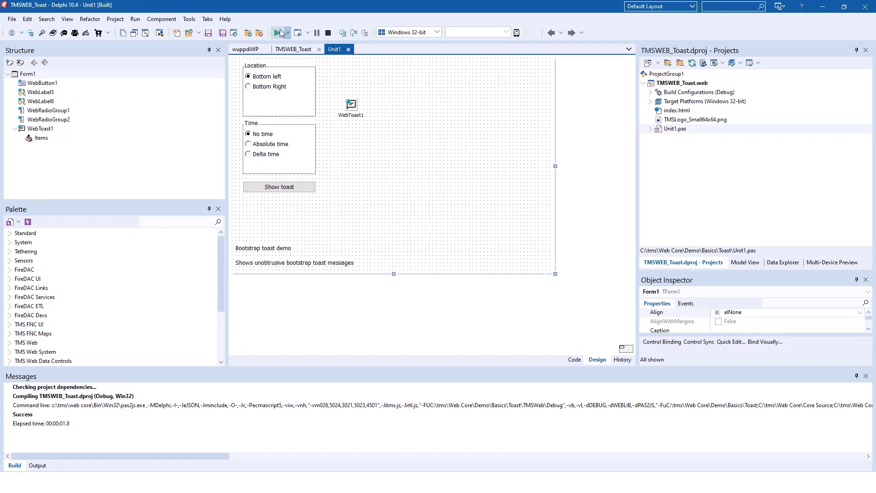
Build and launch the TMSWEB_Toast project so the demo runs in the browser.
click(281, 32)
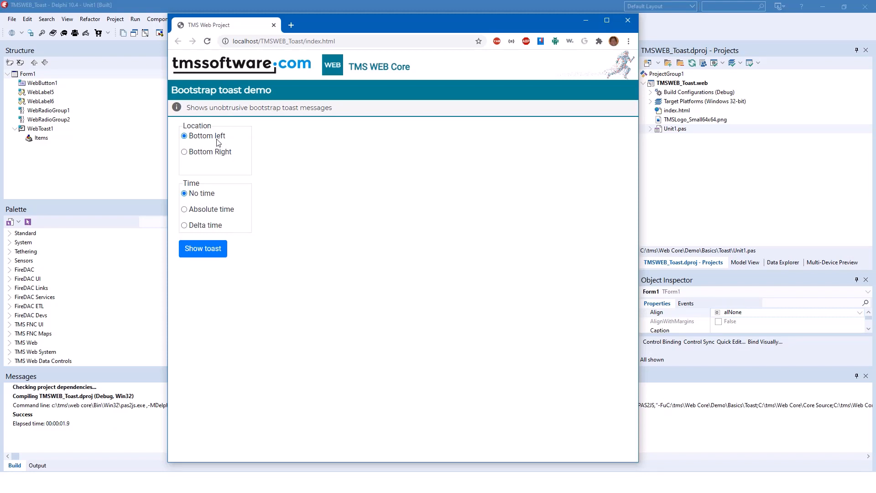
mouse_move(247, 162)
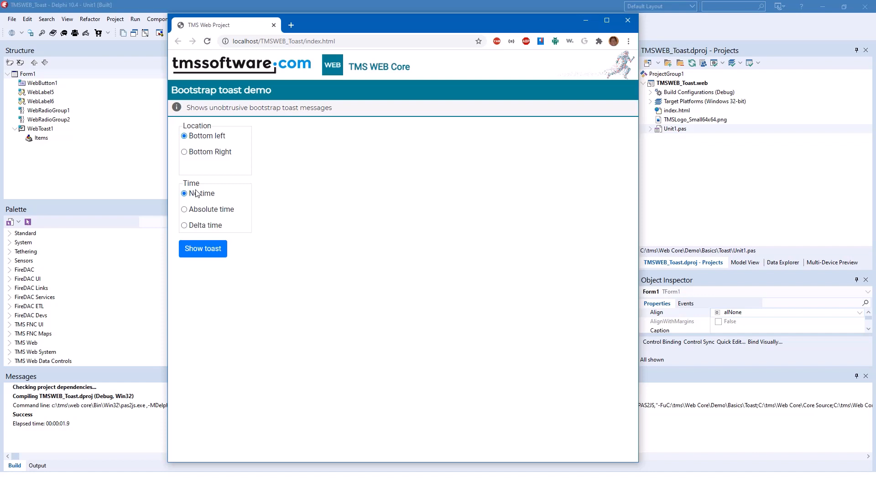
mouse_move(212, 229)
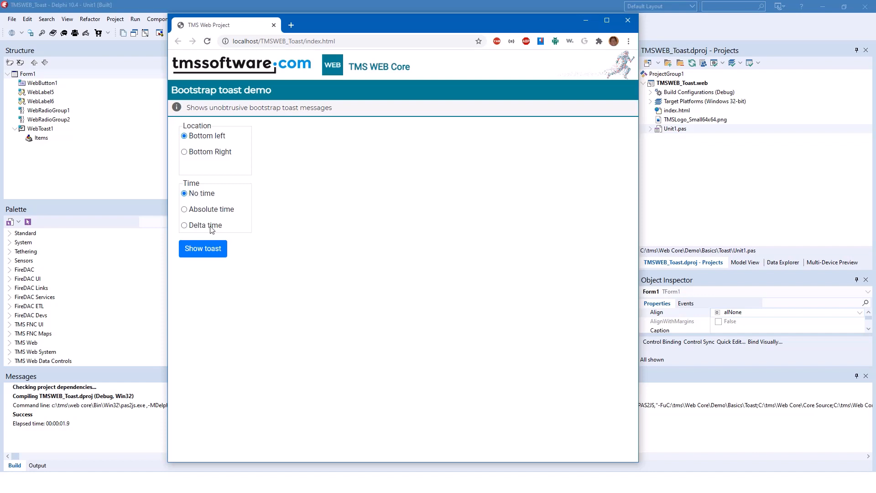
mouse_move(199, 218)
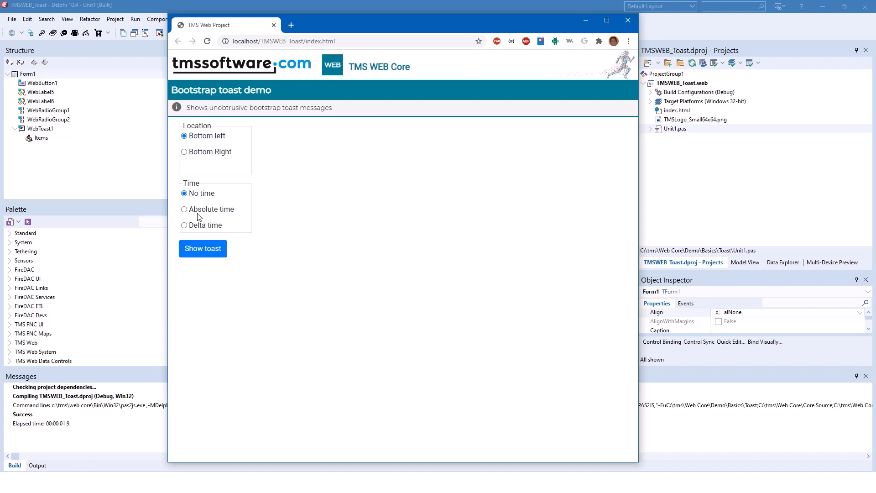
Show bottom-right toasts, first with an absolute timestamp, then with a delta (relative) time.
click(183, 209)
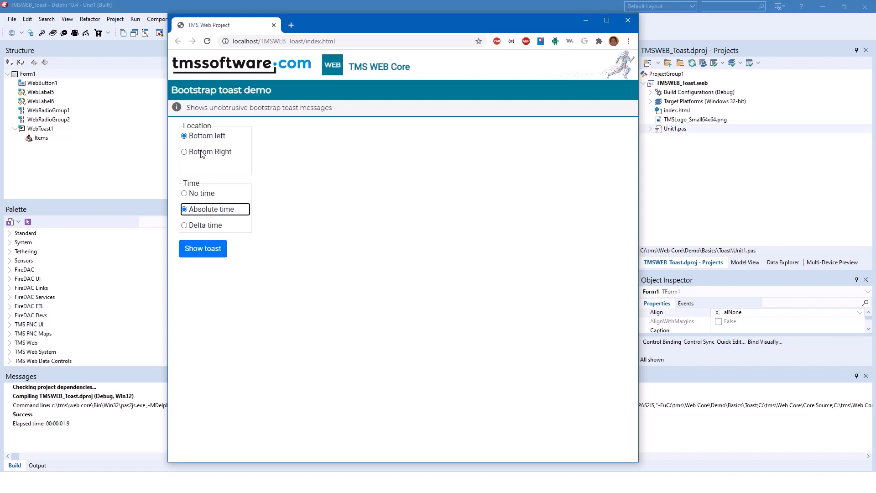
click(202, 248)
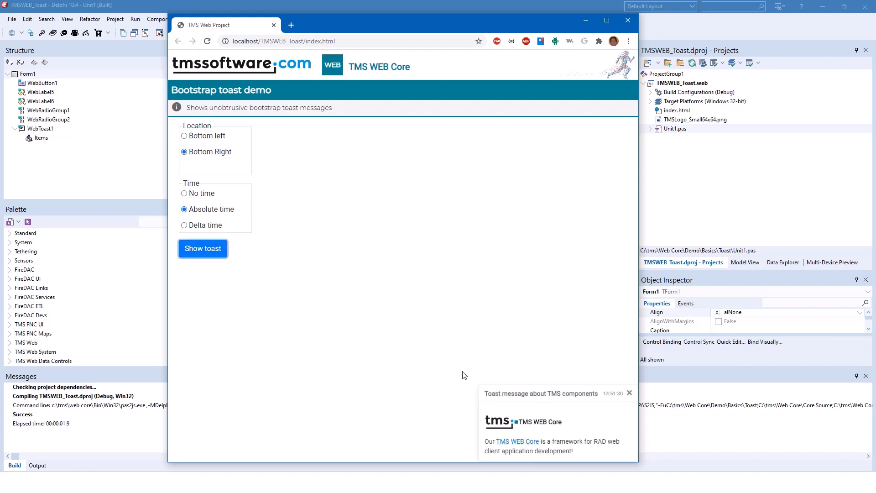
mouse_move(616, 402)
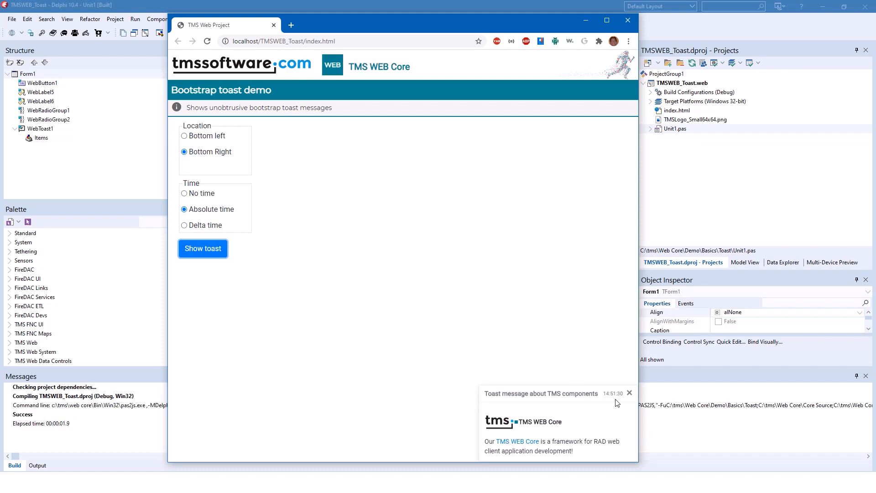
click(184, 225)
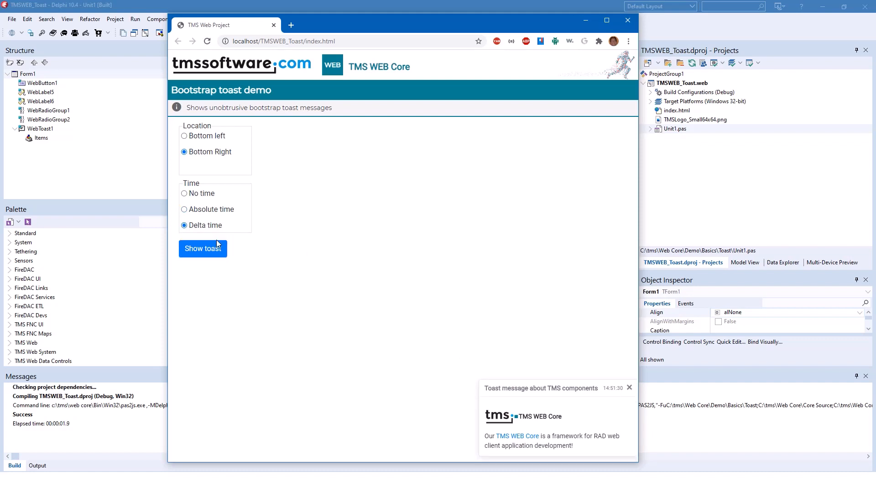
click(203, 249)
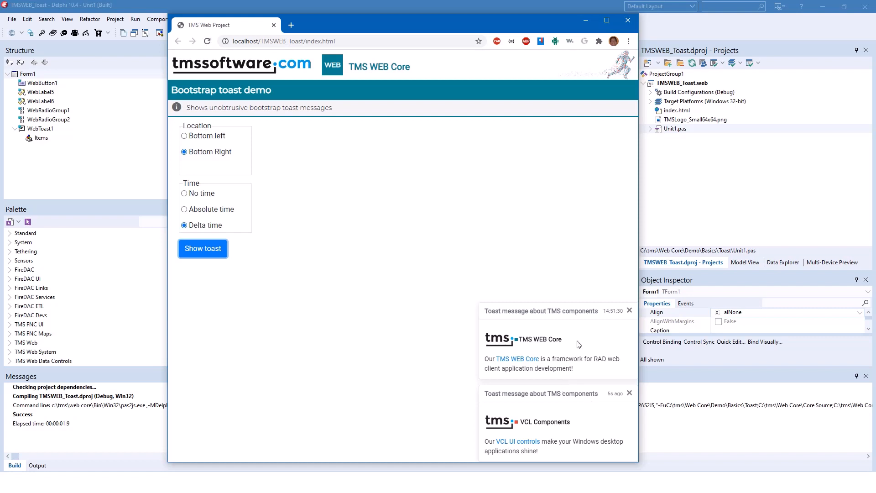
Dismiss both toast messages with their close buttons.
click(629, 310)
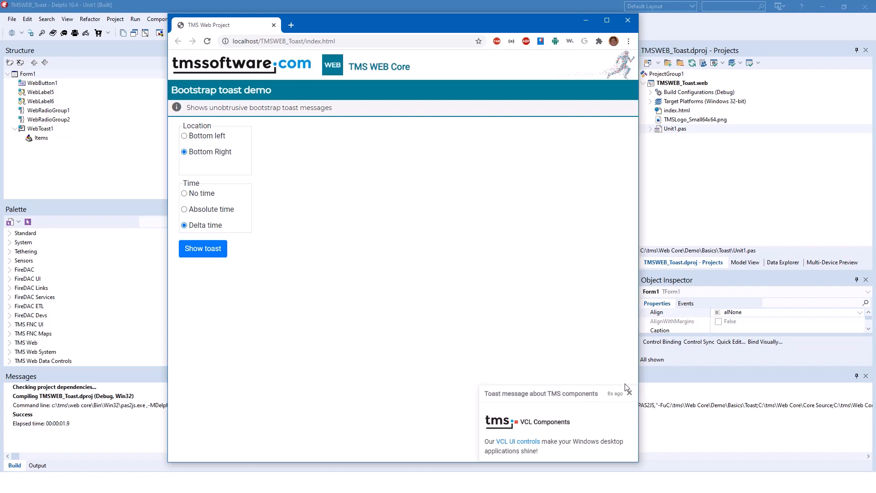
click(629, 393)
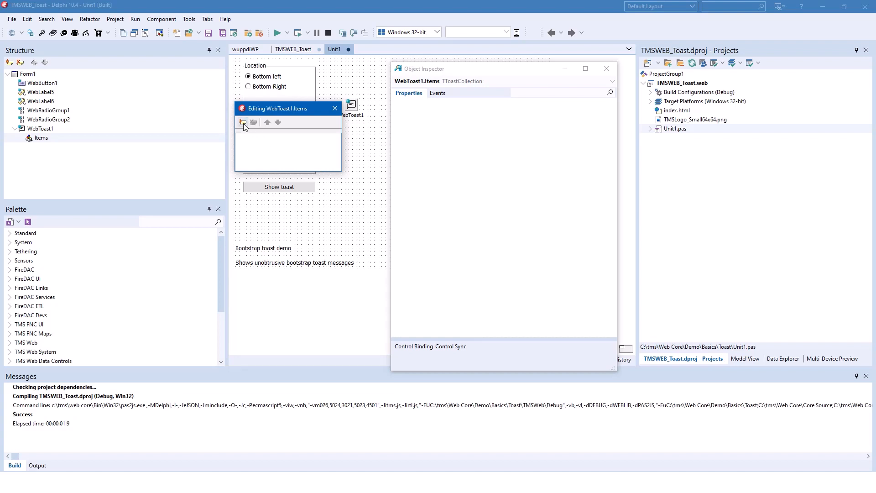
Add a new TToastItem to WebToast1.Items and review its AutoHide, CloseButton and Header settings.
click(243, 123)
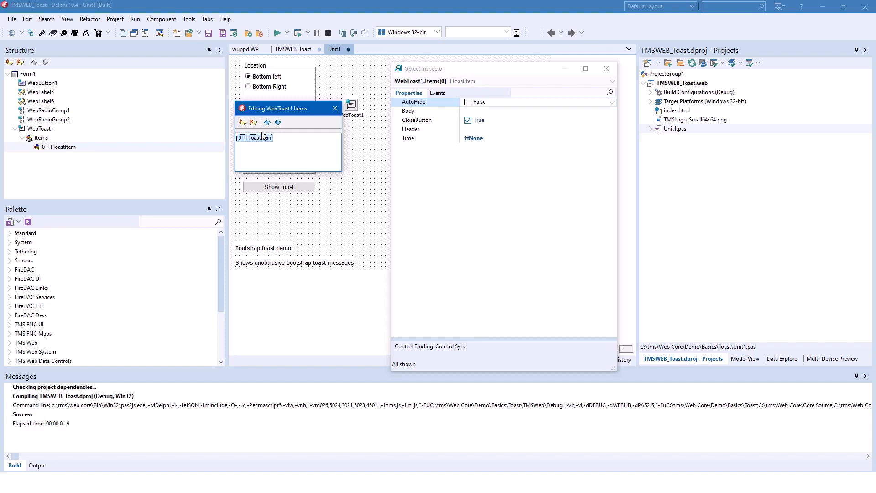
drag(277, 108, 287, 147)
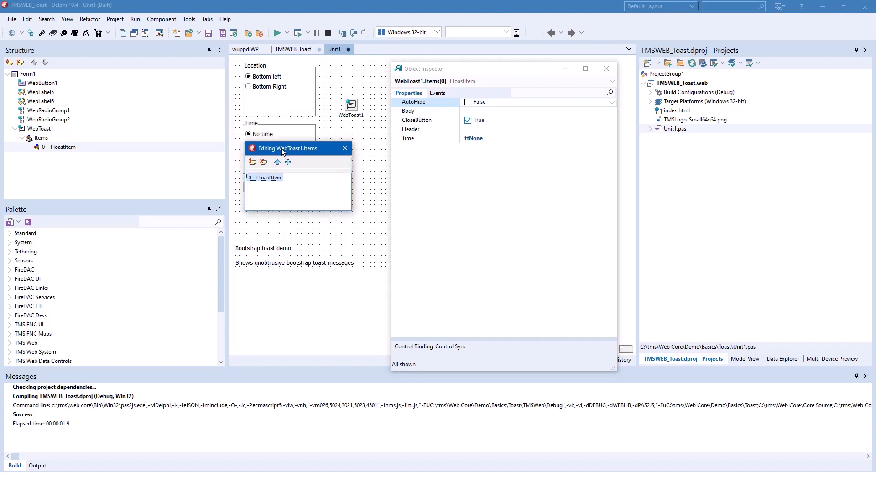
mouse_move(428, 117)
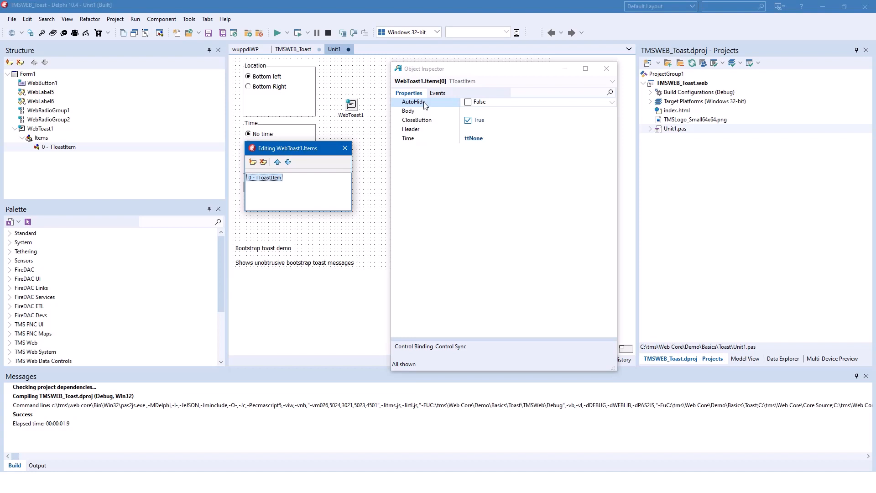
mouse_move(441, 104)
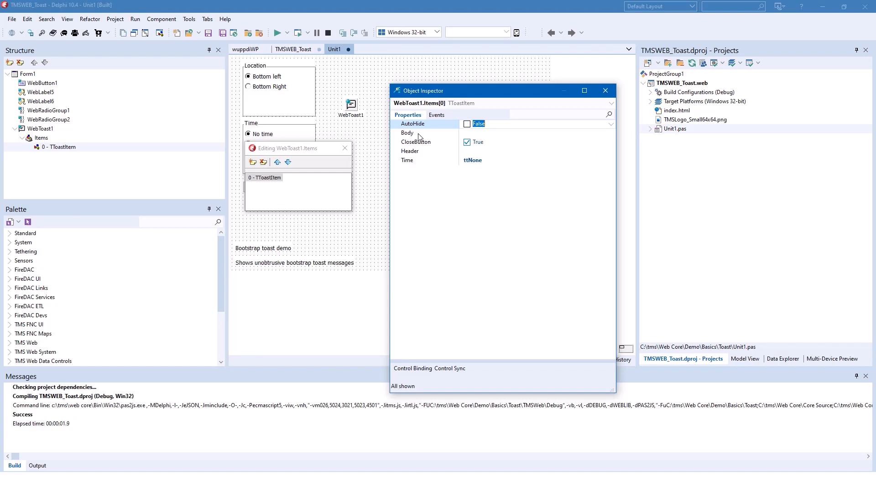
click(407, 133)
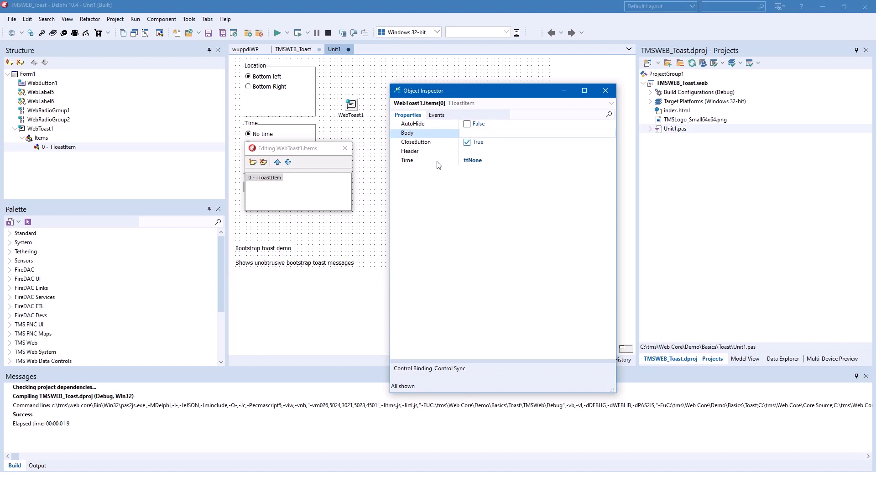
click(416, 142)
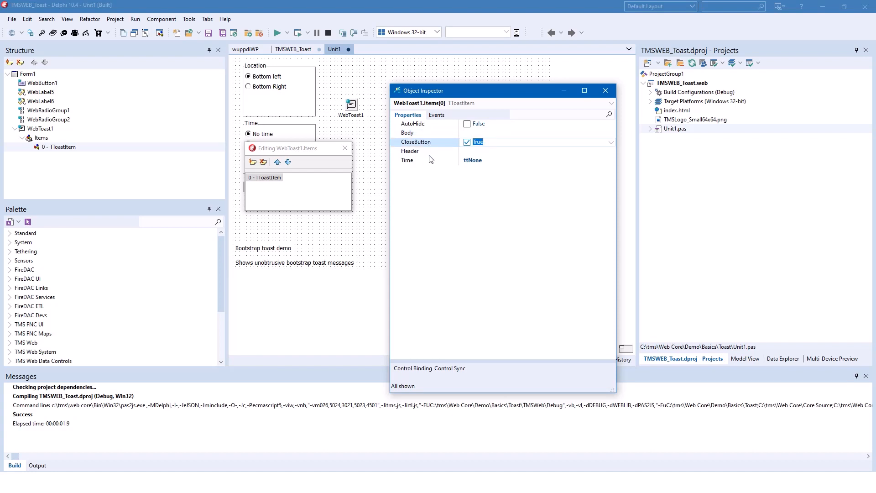
click(410, 151)
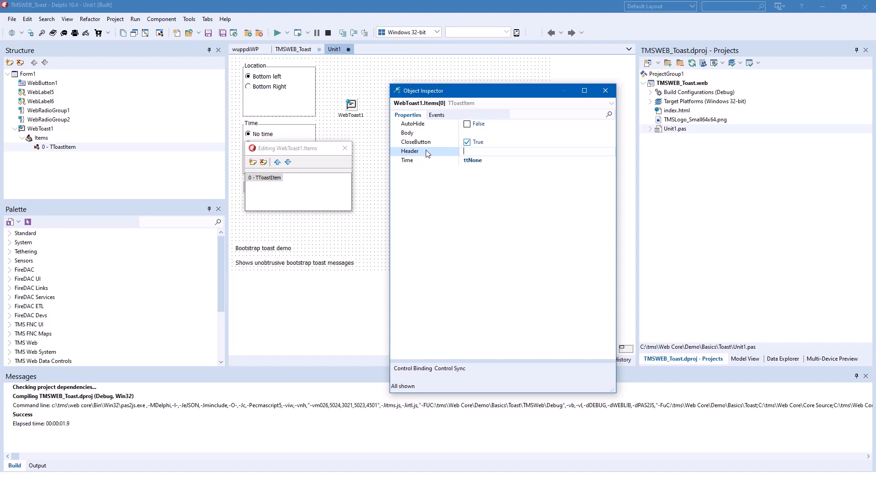
Set the new toast item's Time property to ttShow.
click(408, 160)
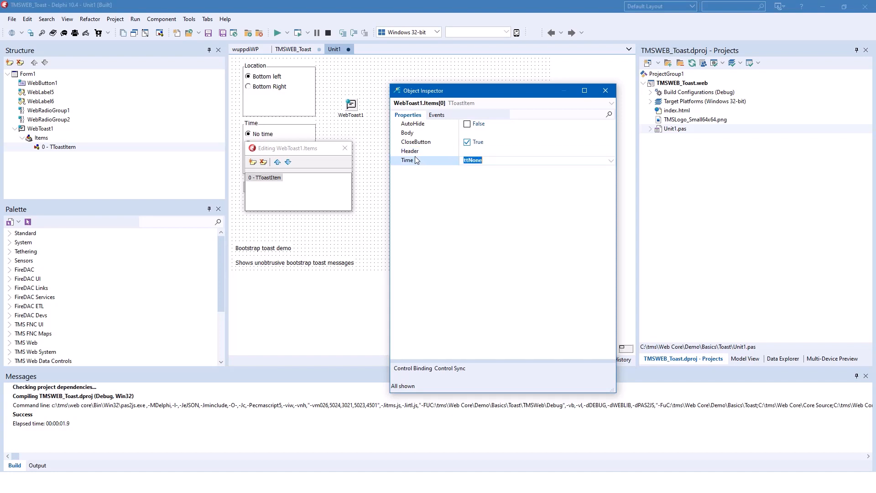
click(611, 161)
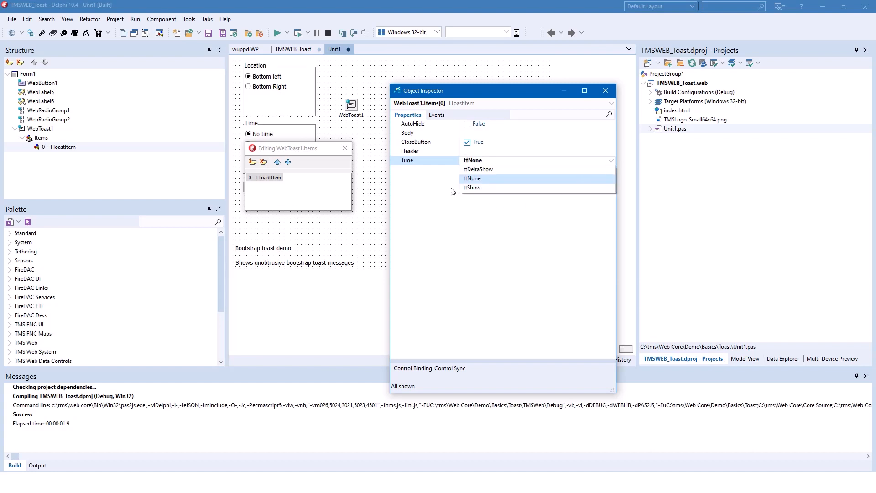
click(472, 178)
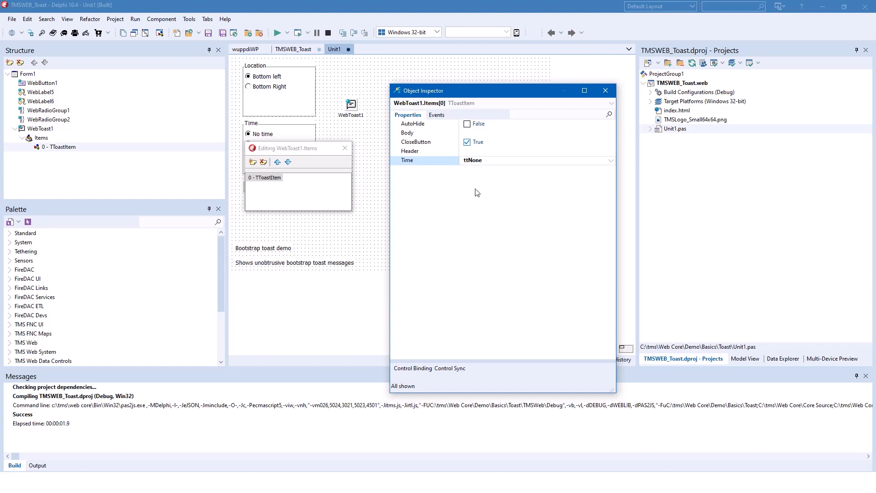
click(610, 160)
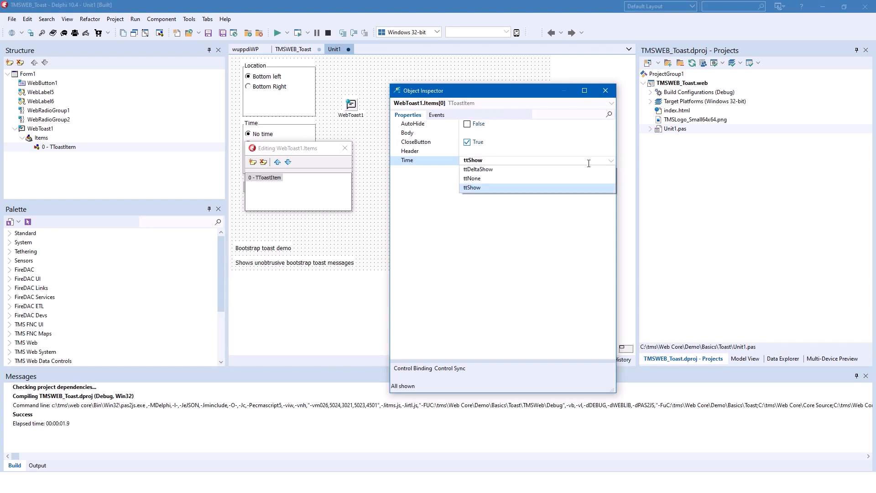
mouse_move(482, 184)
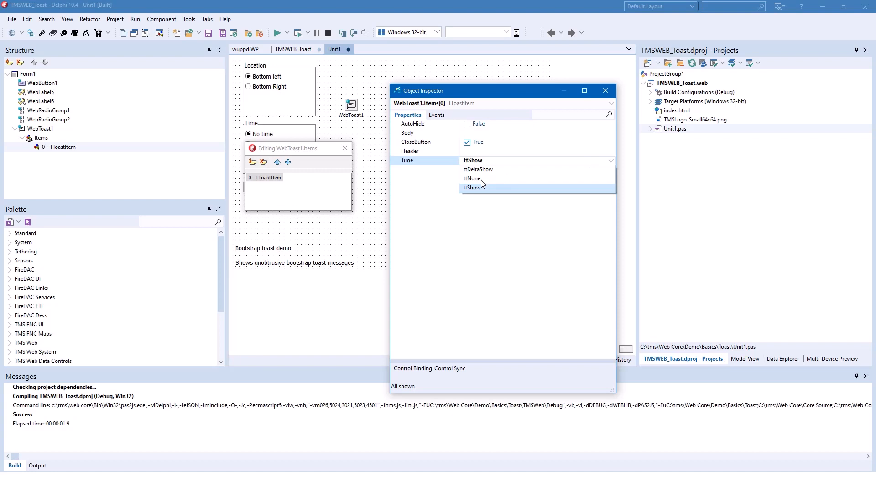
click(471, 178)
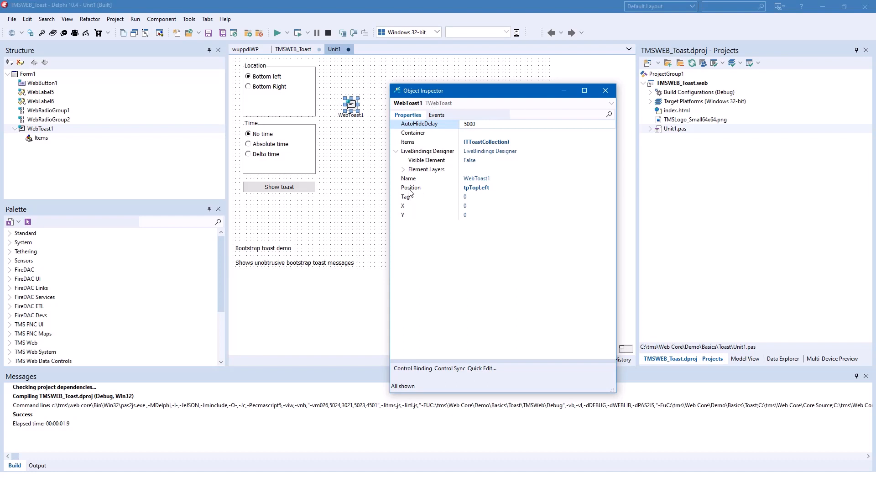
Change WebToast1's Position from tpTopLeft to tpAbsolute.
click(476, 187)
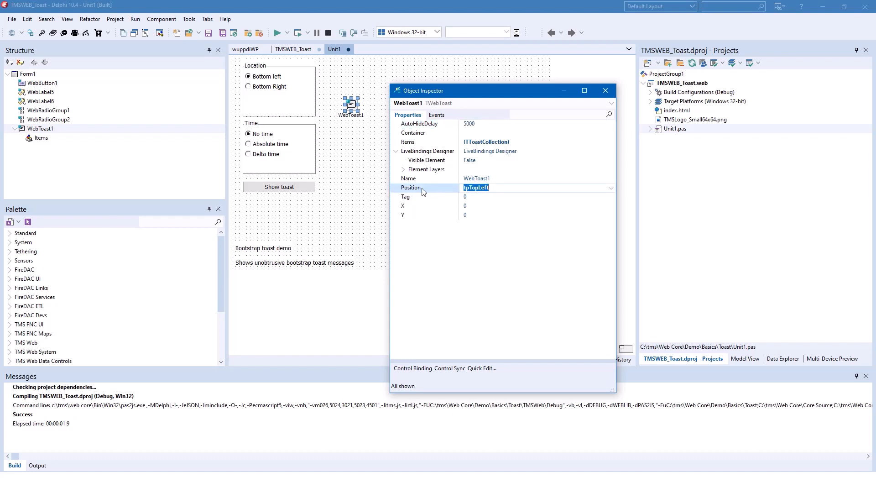
click(610, 187)
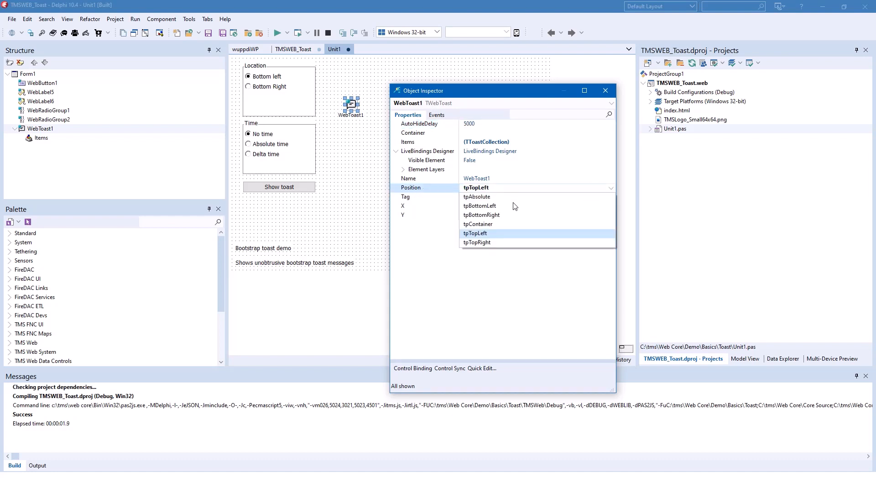
mouse_move(468, 199)
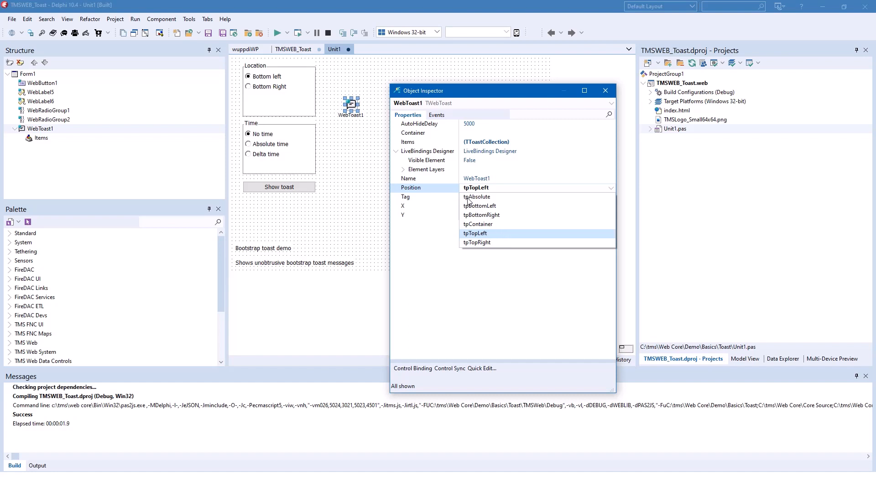
click(477, 197)
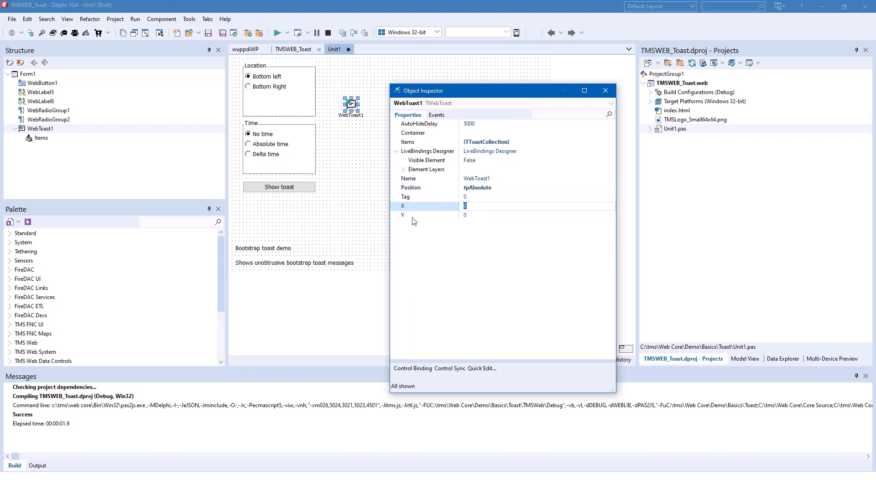
click(425, 215)
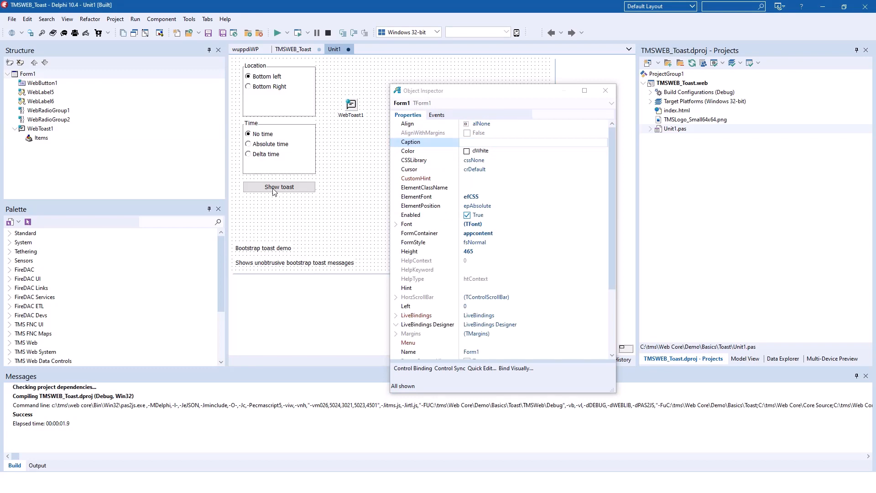
Review the Unit1 source: the message constants and the WebButton1Click toast handler.
click(572, 359)
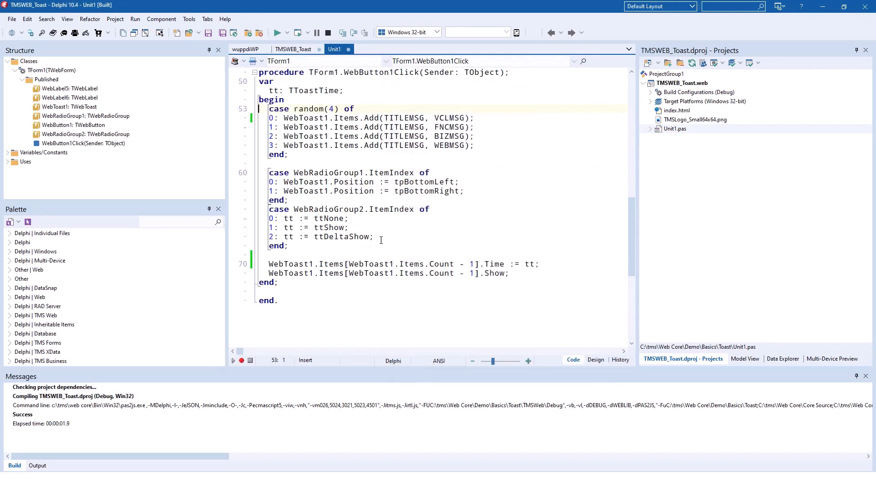
scroll(up, 3)
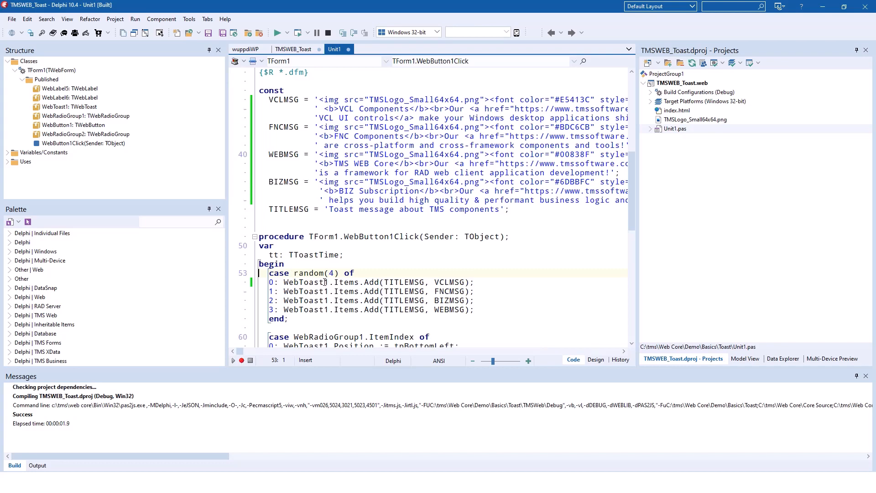
mouse_move(444, 259)
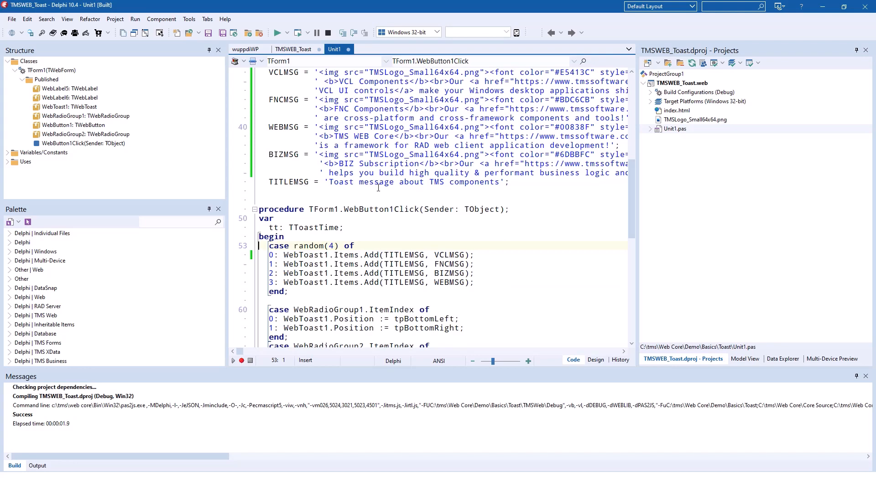
scroll(up, 3)
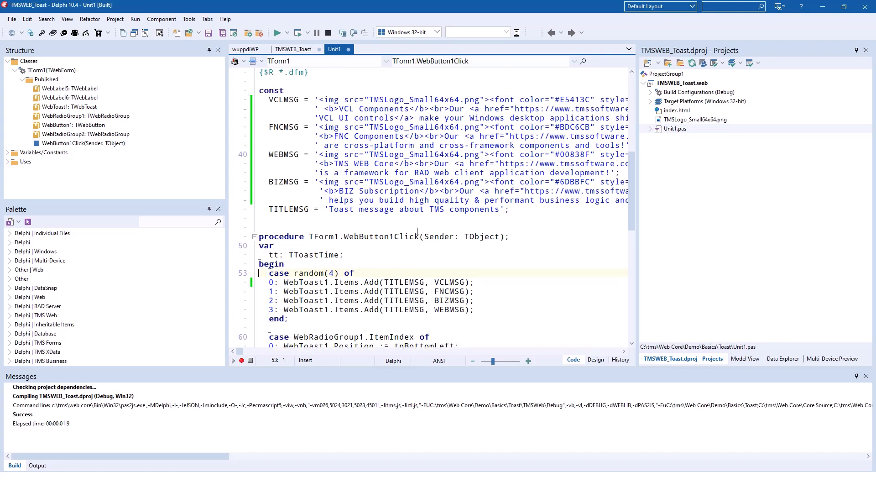
scroll(down, 3)
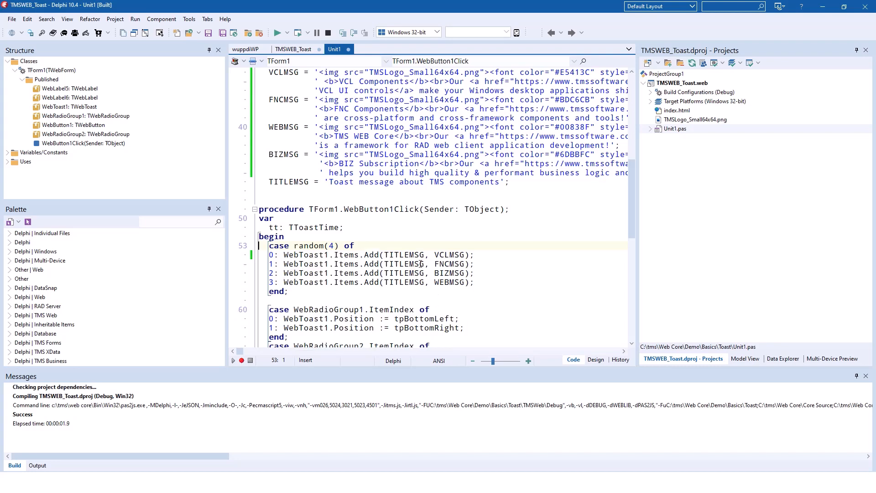
mouse_move(461, 299)
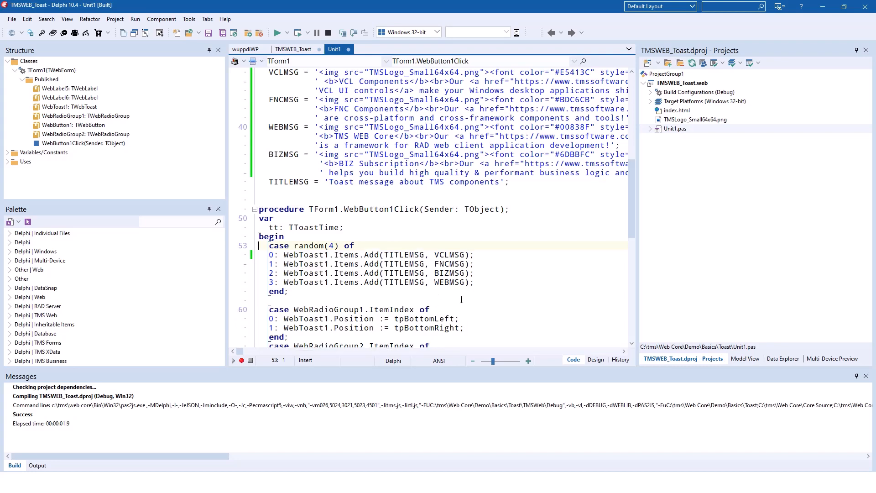
scroll(down, 3)
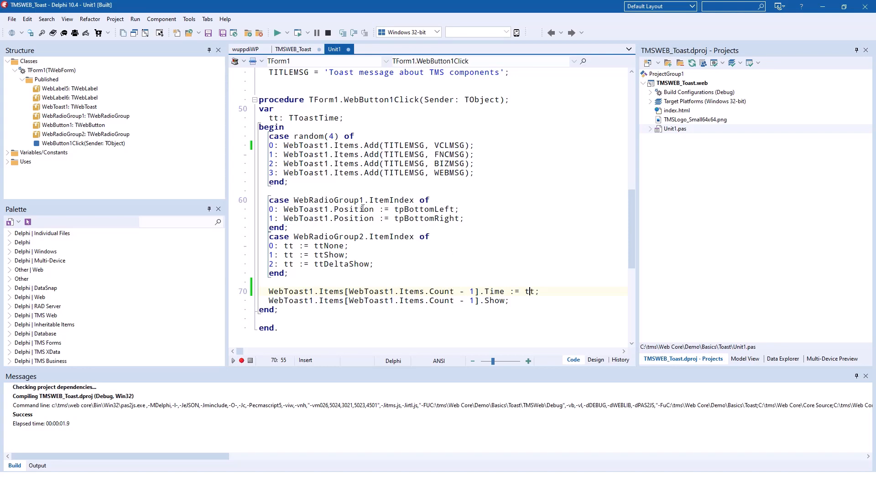
mouse_move(494, 253)
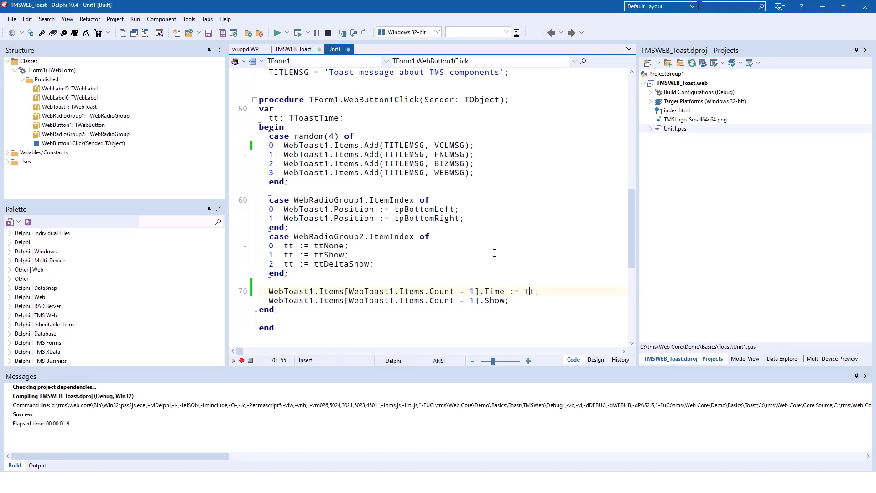
mouse_move(462, 246)
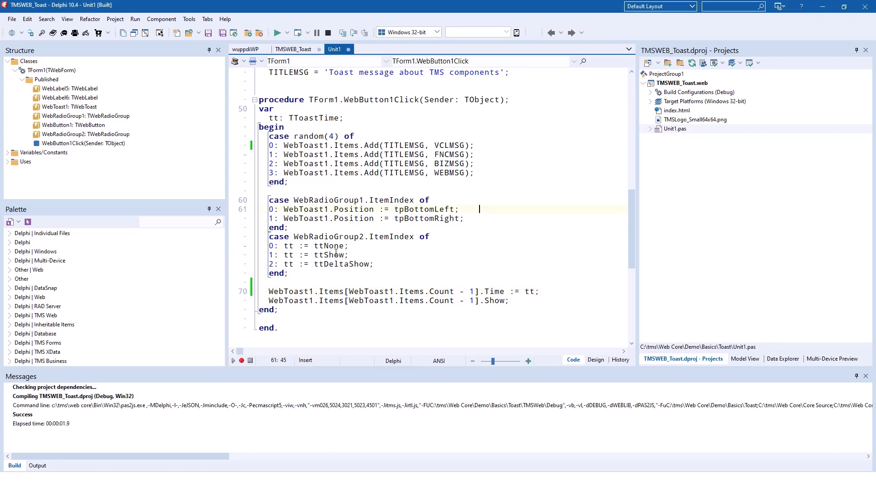
Add 'WebToast1.Items[WebToast1.Items.Count - 1].AutoHide := True;' before Show in WebButton1Click.
click(272, 208)
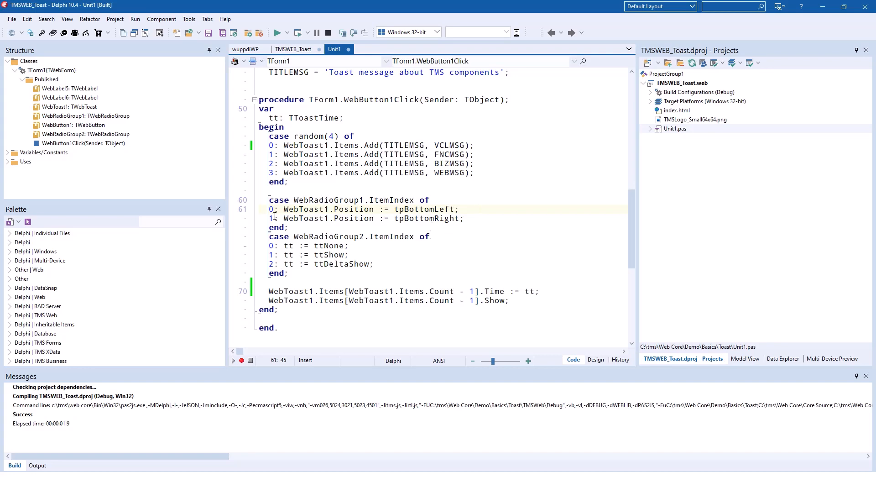
click(403, 218)
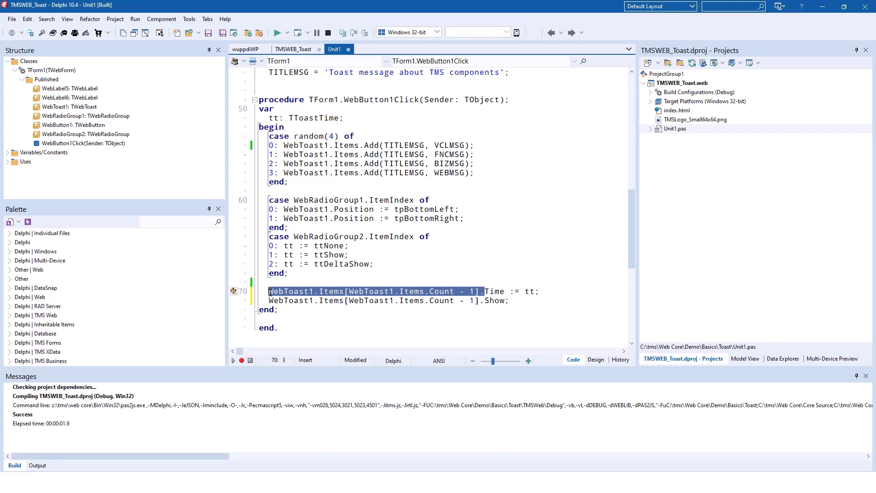
key(Return)
text(WebToast1.Items[WebToast1.Items.Count - 1].AutoHide := True;)
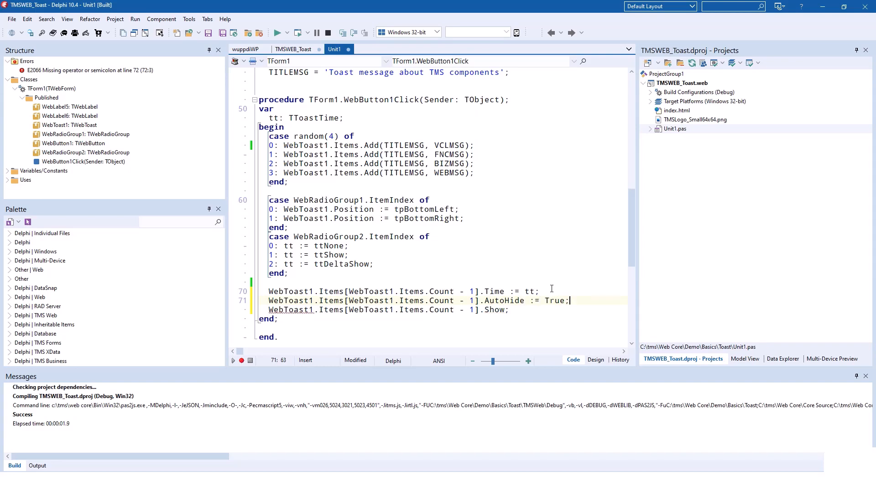
click(369, 154)
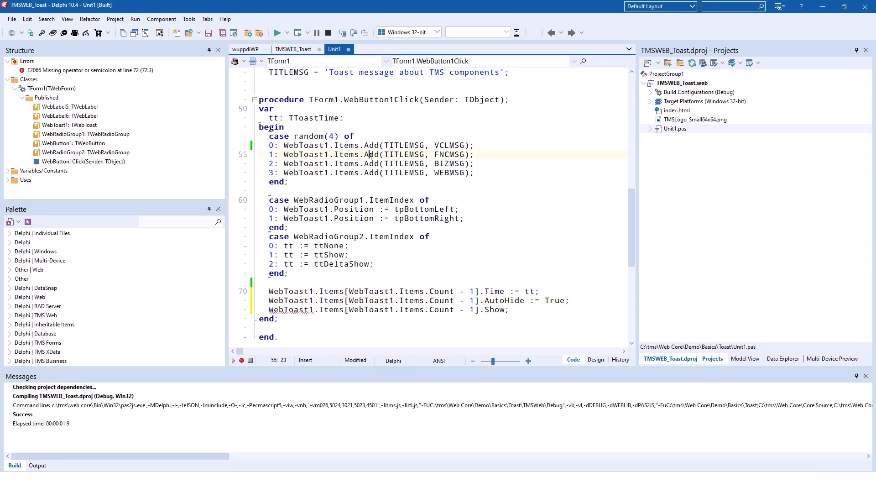
click(596, 360)
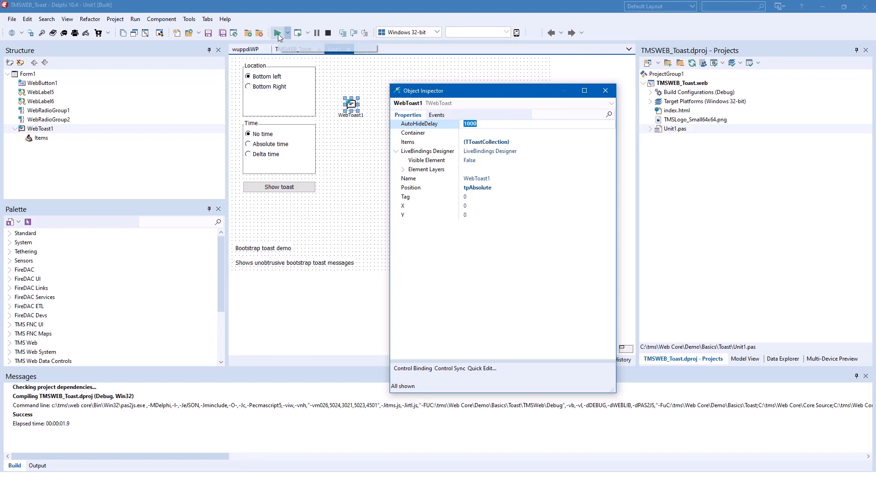
Run the project again with WebToast1's AutoHideDelay at 1000 ms.
click(280, 33)
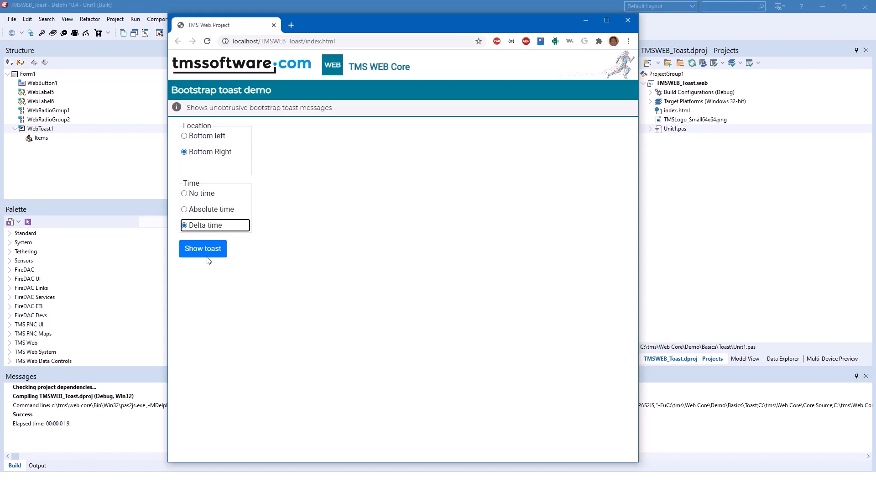
Show a bottom-right delta-time toast and watch it auto-hide on its own.
click(203, 248)
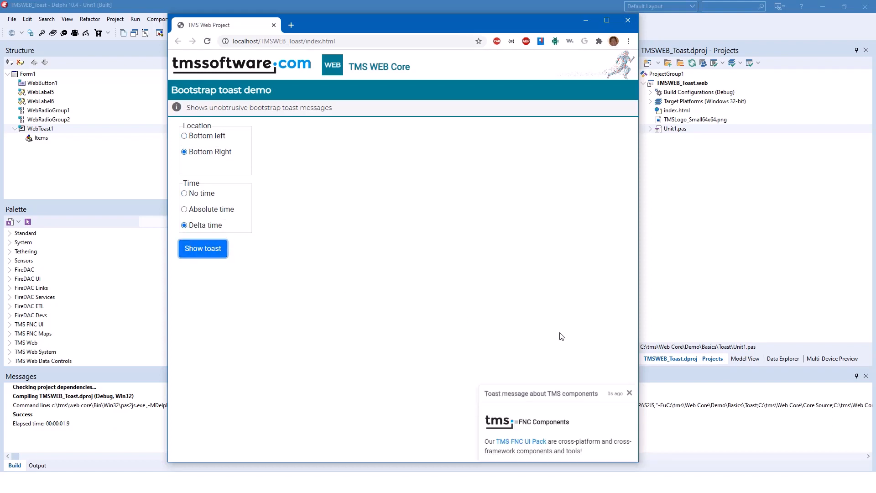
click(630, 393)
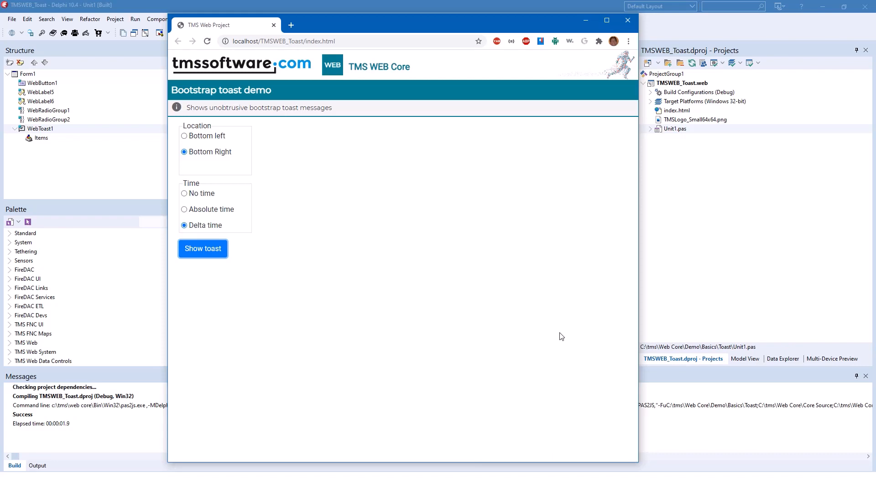